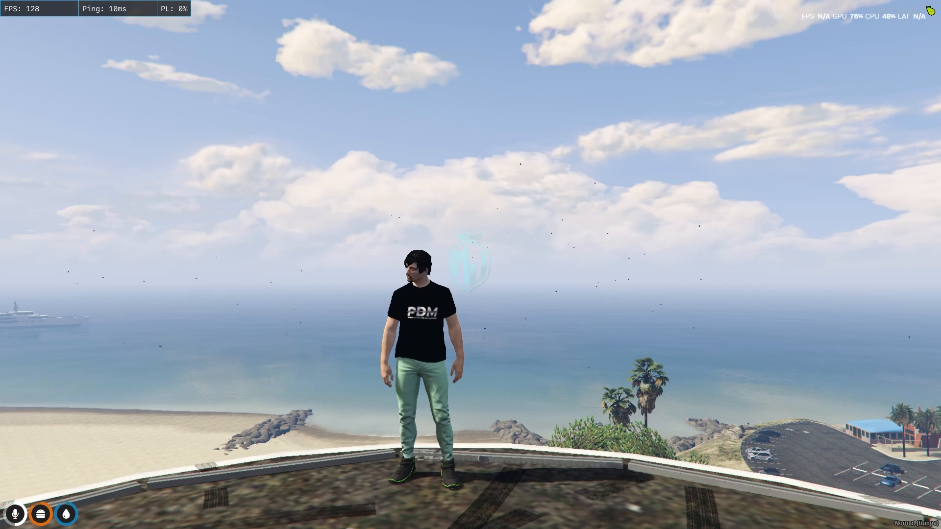
Step: Find the FiveM shortcut via Start search and open its install location under AppData\Local
{"action": "type", "text": "fiveM"}
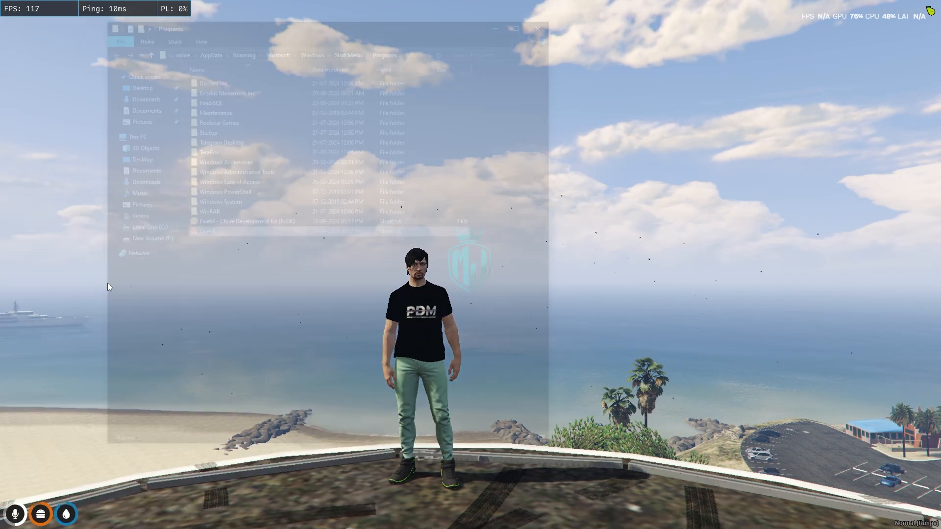
{"action": "right_click", "coordinate": [203, 232]}
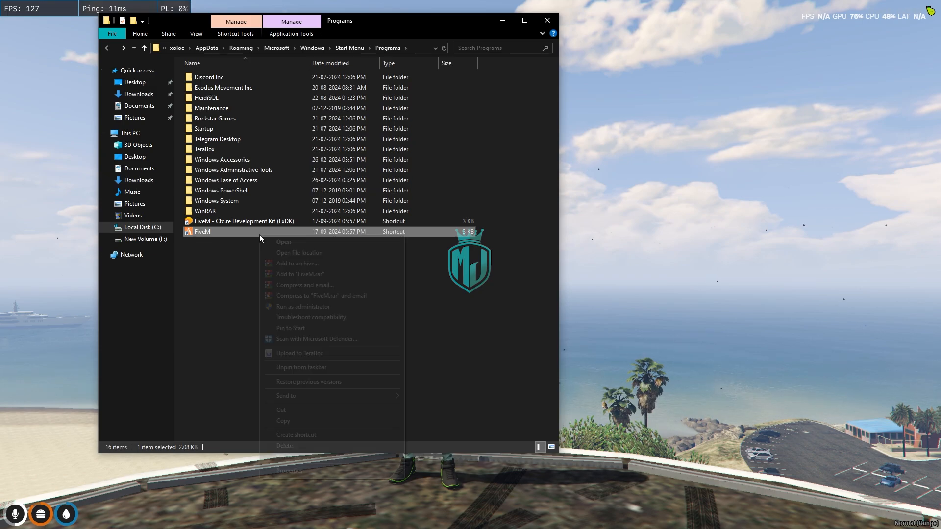
{"action": "left_click", "coordinate": [298, 252]}
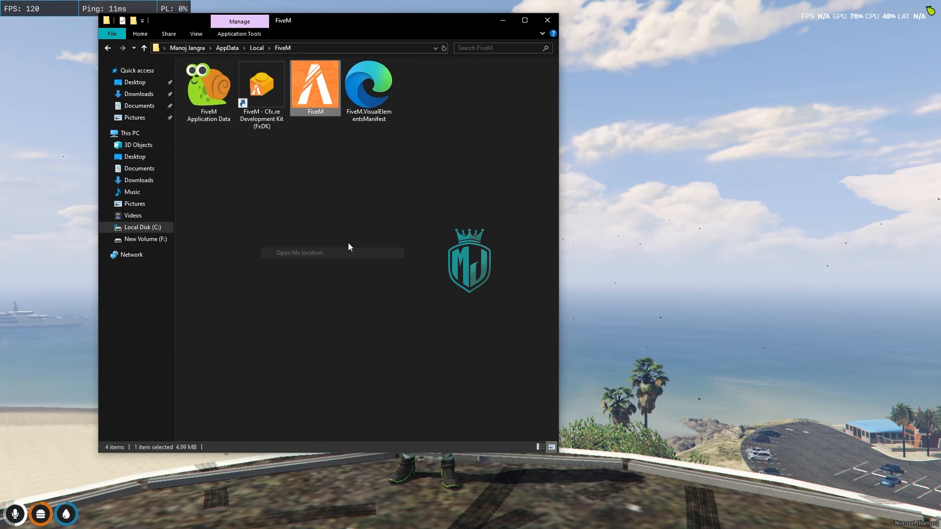
{"action": "left_click", "coordinate": [208, 88]}
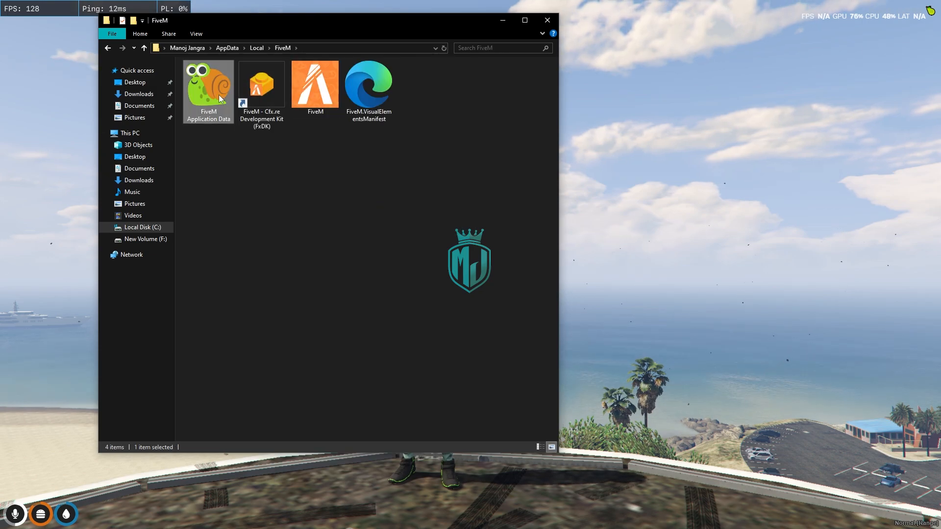
Step: Enter FiveM Application Data and show the data folders as large icons
{"action": "double_click", "coordinate": [208, 84]}
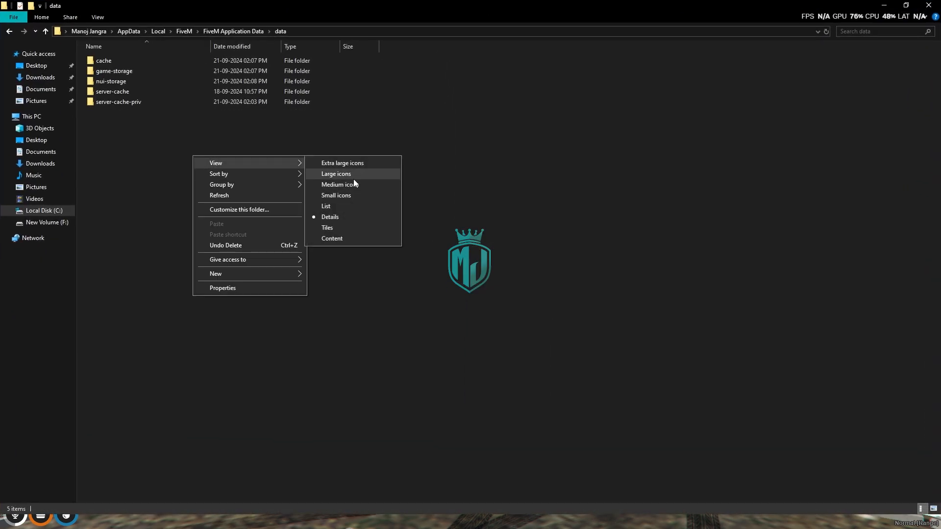
{"action": "left_click", "coordinate": [336, 174]}
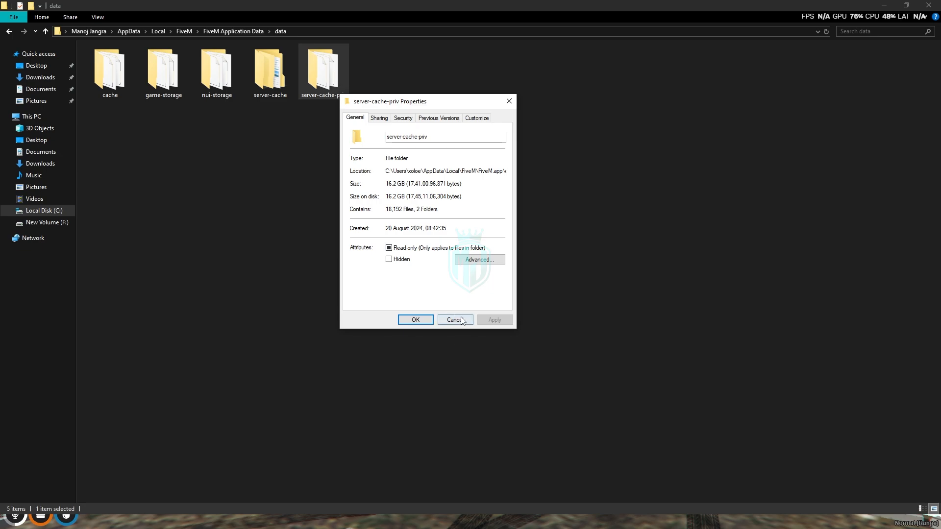
Step: Close server-cache-priv Properties and dismiss the folder-in-use warning after the failed delete
{"action": "left_click", "coordinate": [454, 319]}
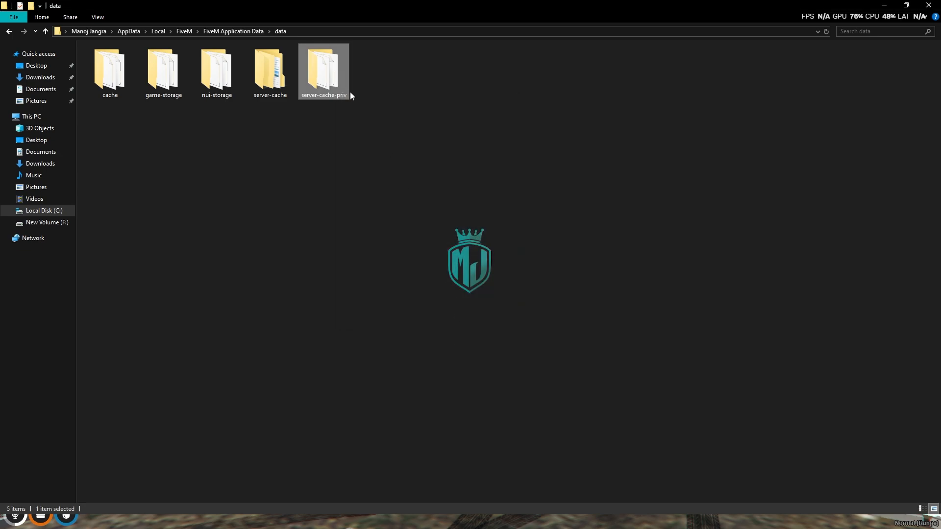
{"action": "mouse_move", "coordinate": [407, 156]}
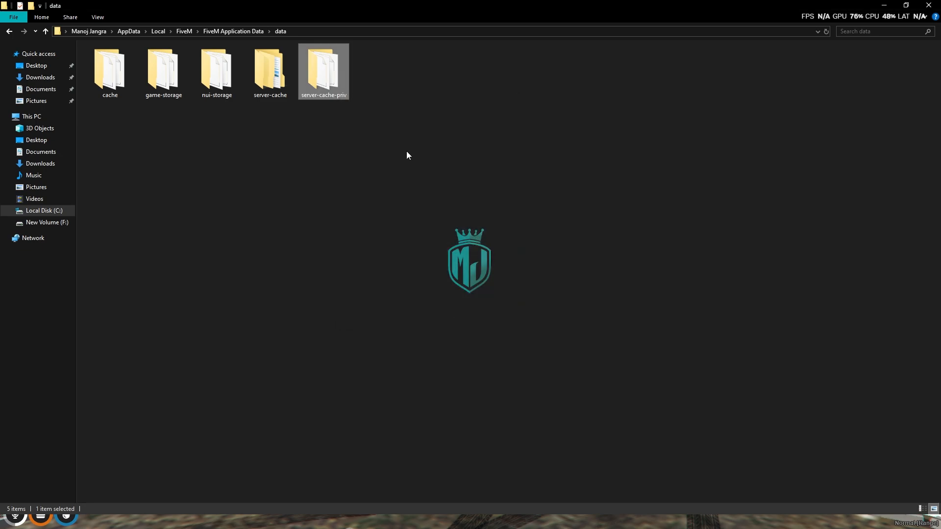
{"action": "mouse_move", "coordinate": [335, 83]}
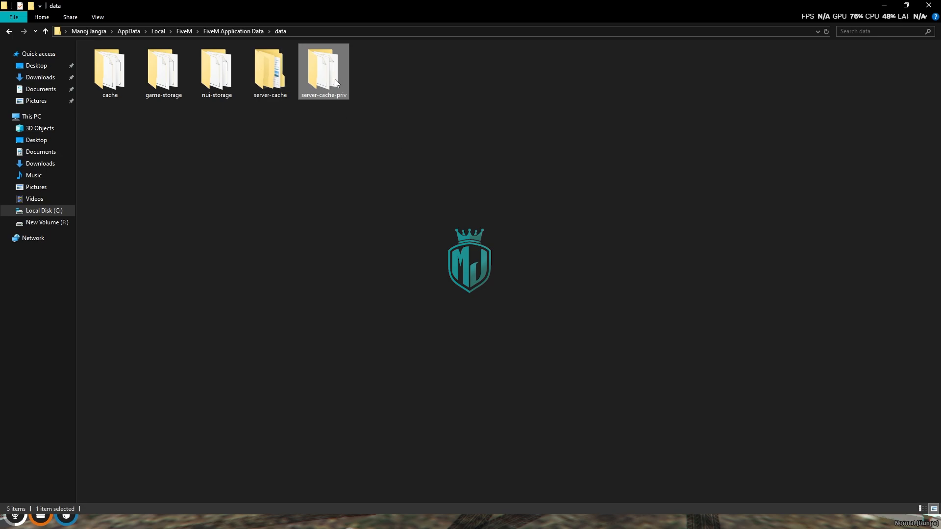
{"action": "mouse_move", "coordinate": [344, 248]}
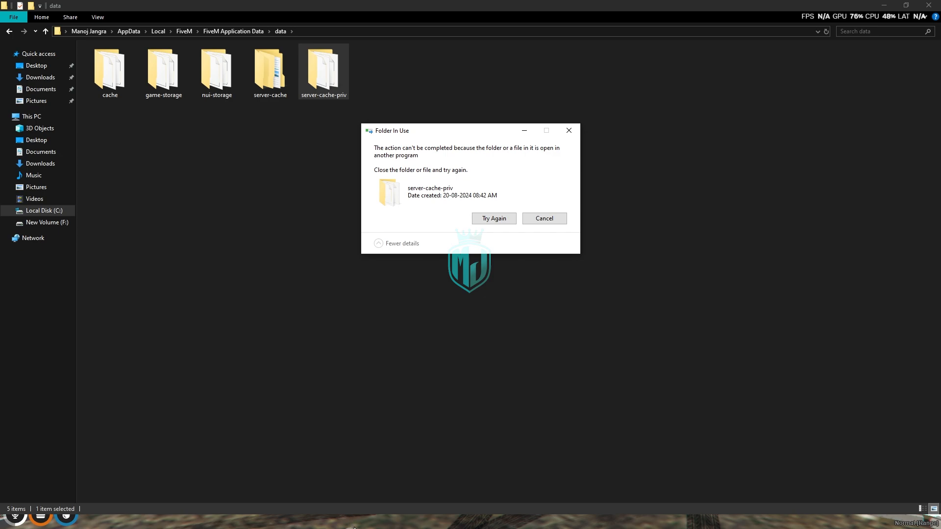
{"action": "mouse_move", "coordinate": [396, 492]}
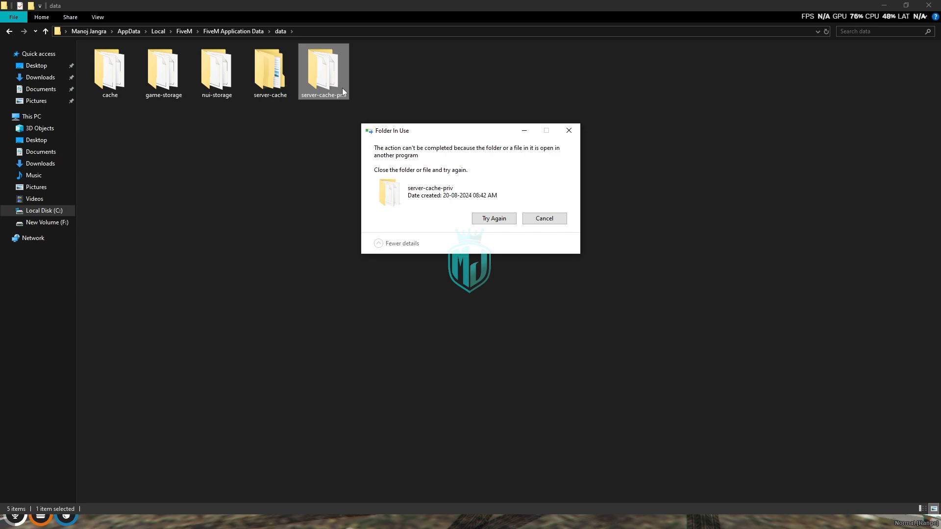
{"action": "left_click", "coordinate": [543, 220]}
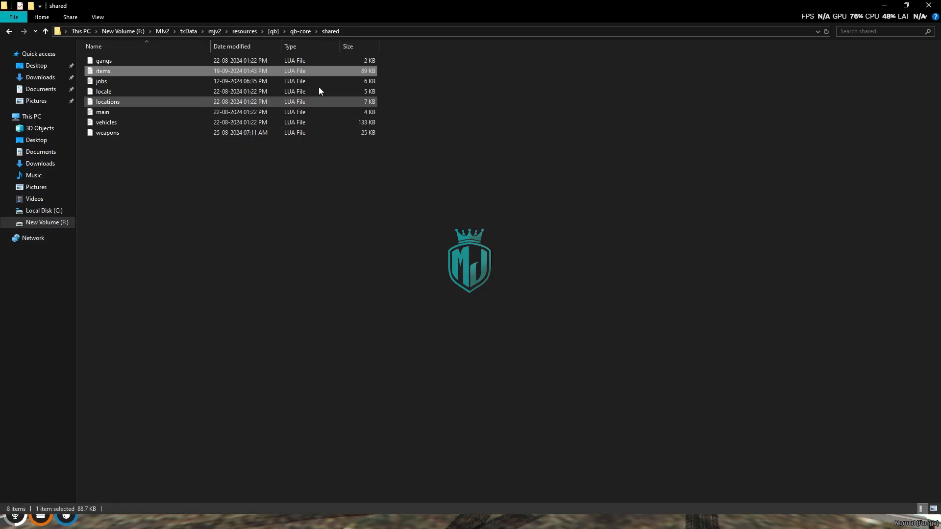
Step: Go up to the mjv2 server folder and delete its cache folder
{"action": "left_click", "coordinate": [244, 32]}
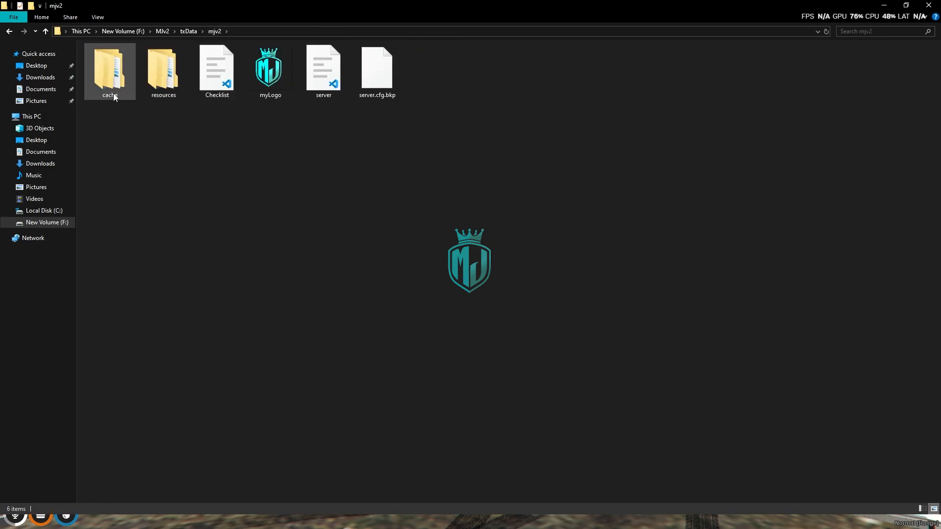
{"action": "left_click", "coordinate": [109, 69]}
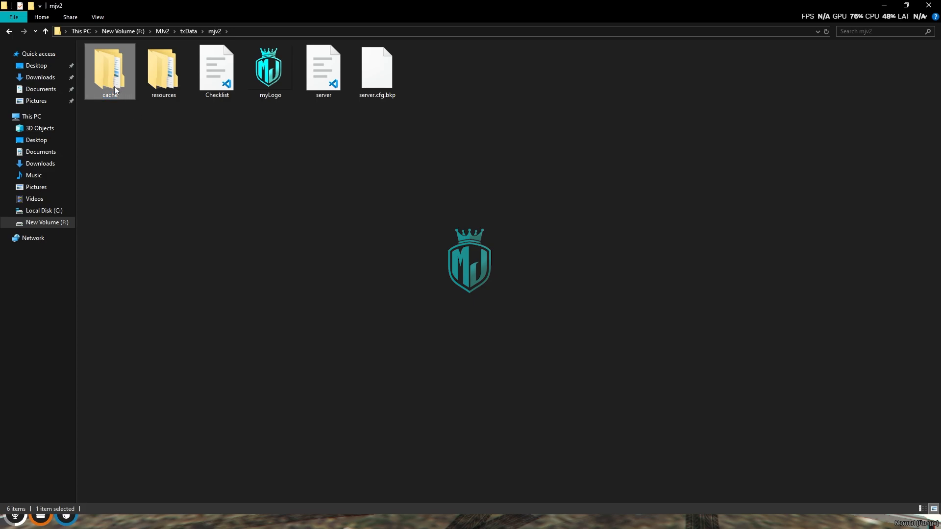
{"action": "key", "text": "Delete"}
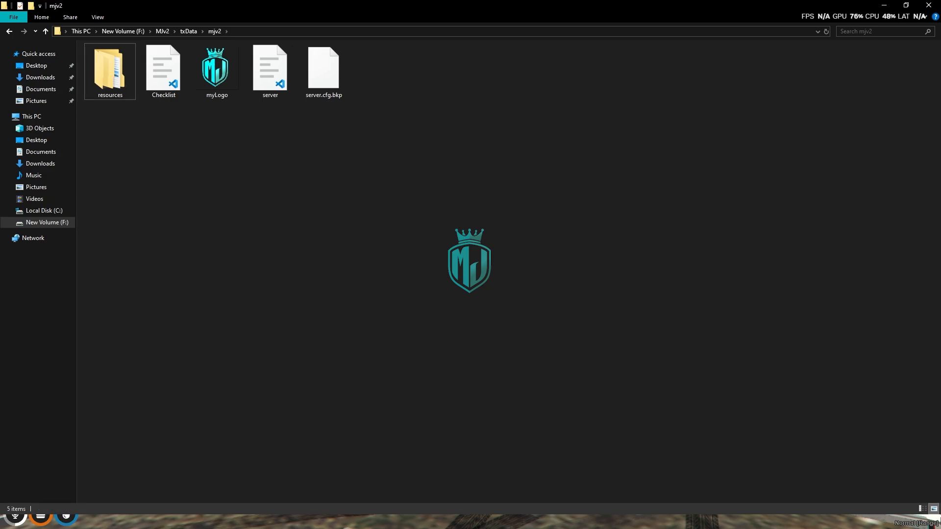